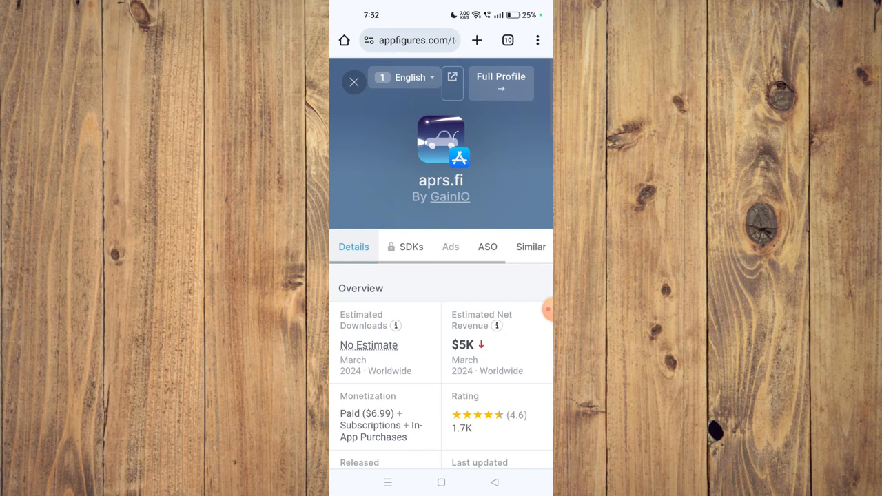
- Leave Chrome's aprs.fi listing and bring up the phone's Settings app
{"action": "left_click", "coordinate": [441, 482]}
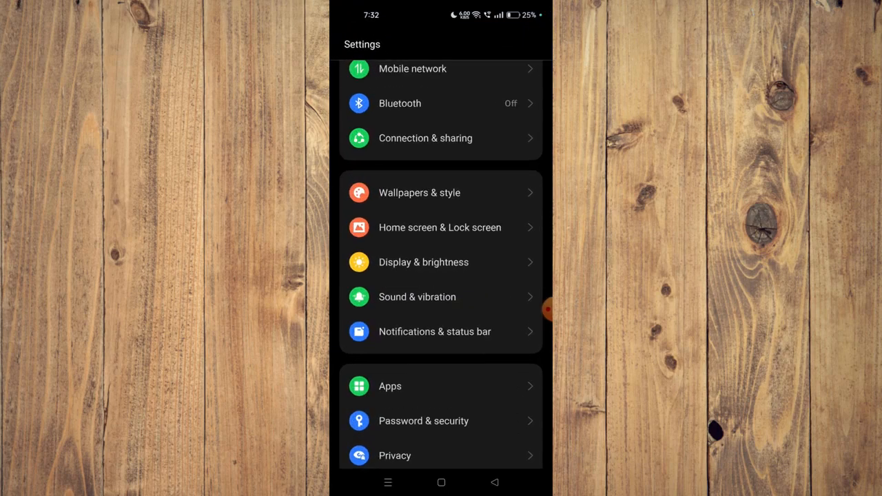
- Go into Apps and scroll the installed-apps list down to find Blinkit
{"action": "left_click", "coordinate": [390, 386]}
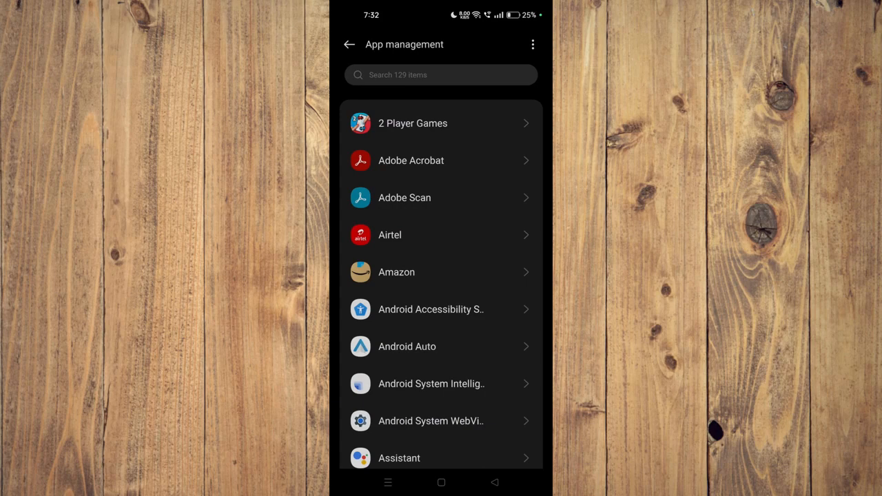
{"action": "scroll", "scroll_direction": "down", "scroll_amount": 3}
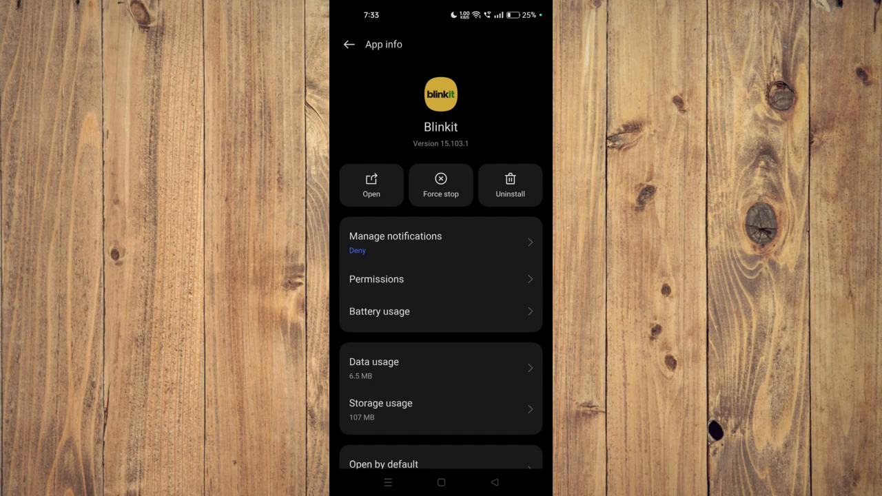
- Show the recent apps overview from Blinkit's app info page
{"action": "left_click", "coordinate": [441, 482]}
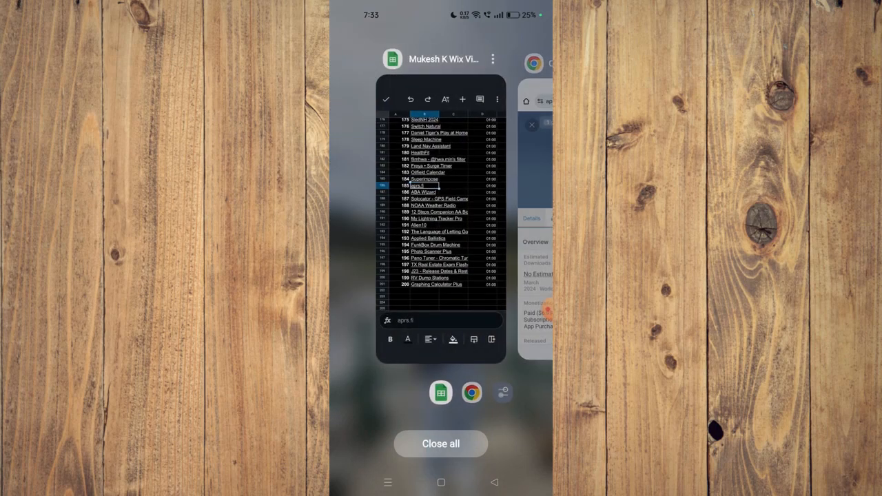